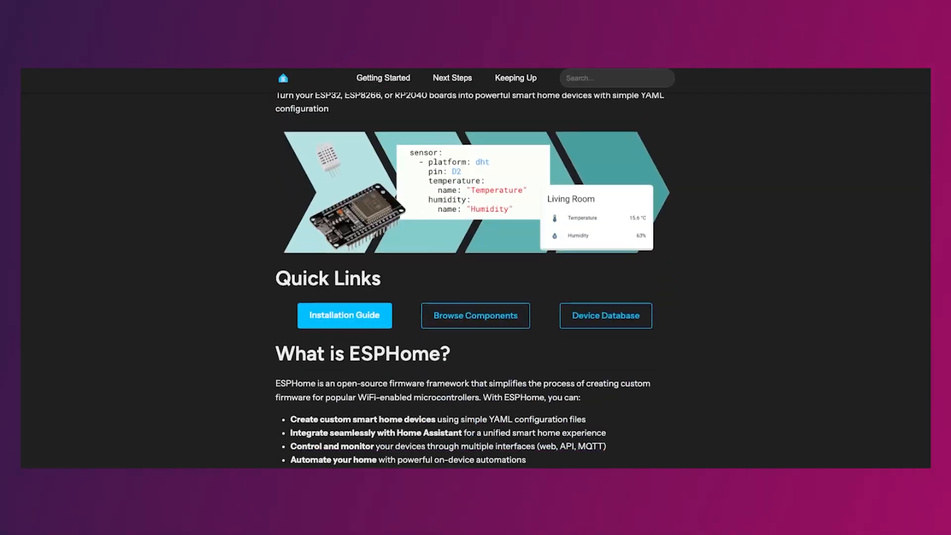
{"action": "scroll", "scroll_direction": "down", "scroll_amount": 3}
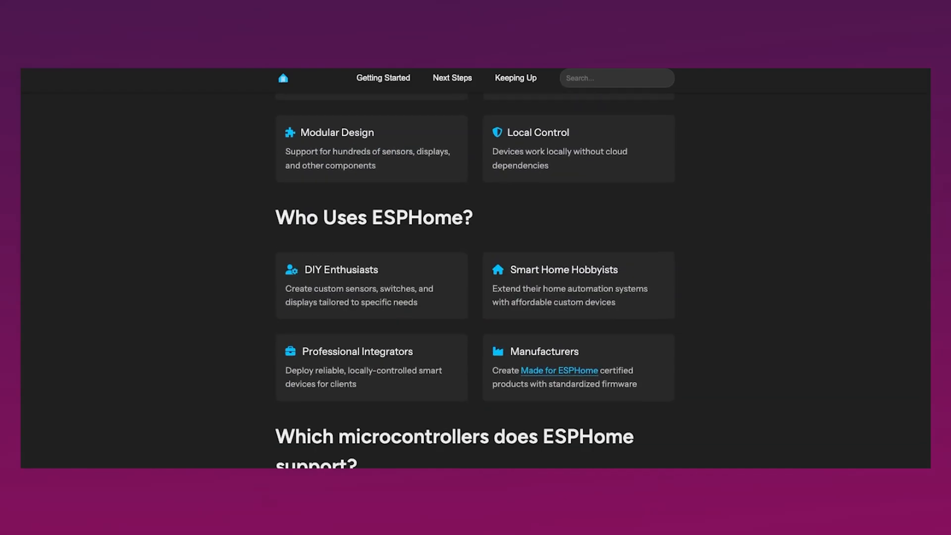